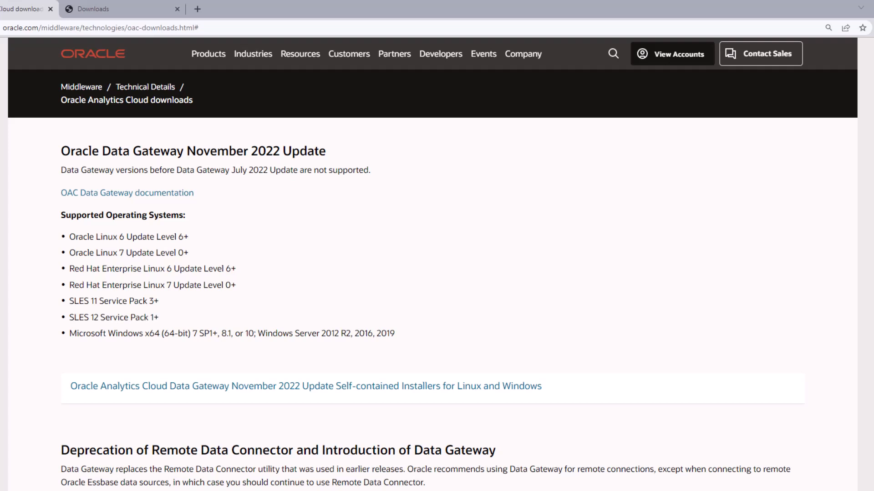
mouse_move(270, 399)
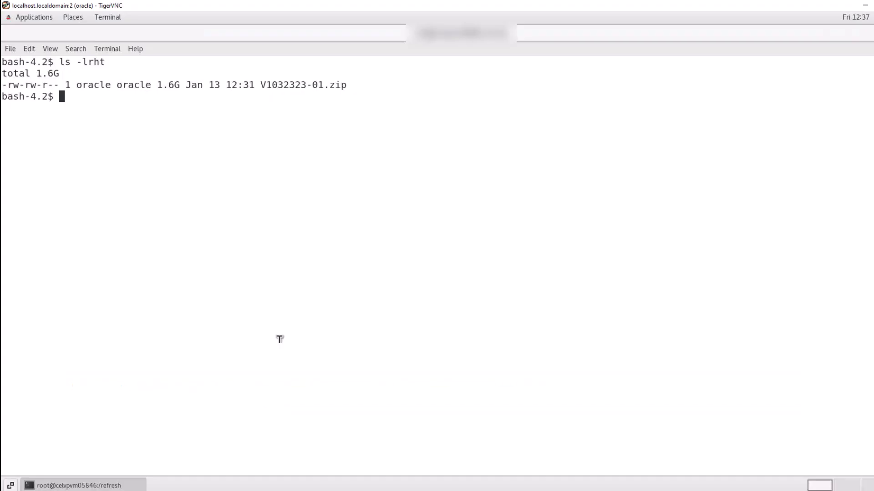
Step: Unzip the downloaded Data Gateway archive from the terminal
text(un)
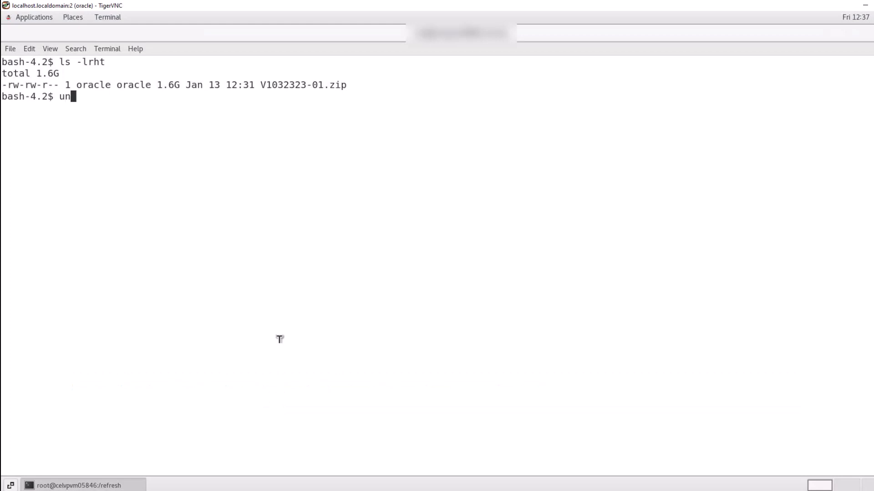
text(zip V)
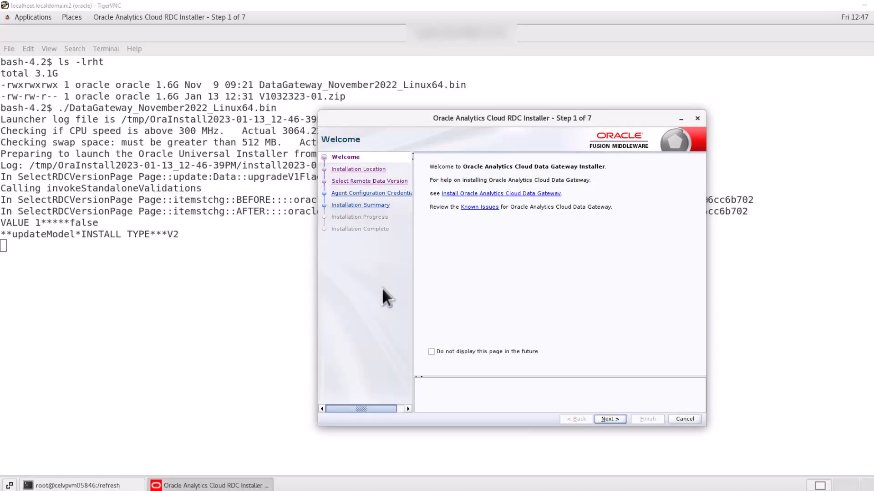
mouse_move(471, 321)
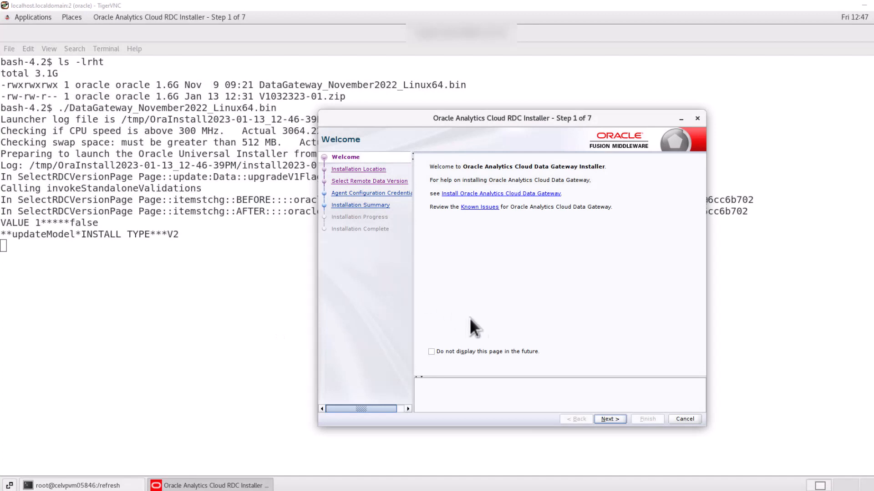
mouse_move(610, 418)
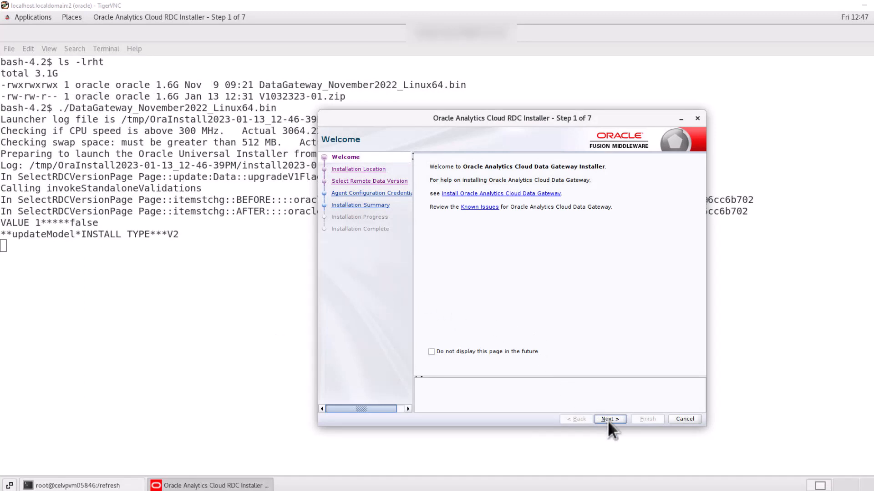
Step: Accept the default install location and keep Remote Data Gateway as the component
click(610, 419)
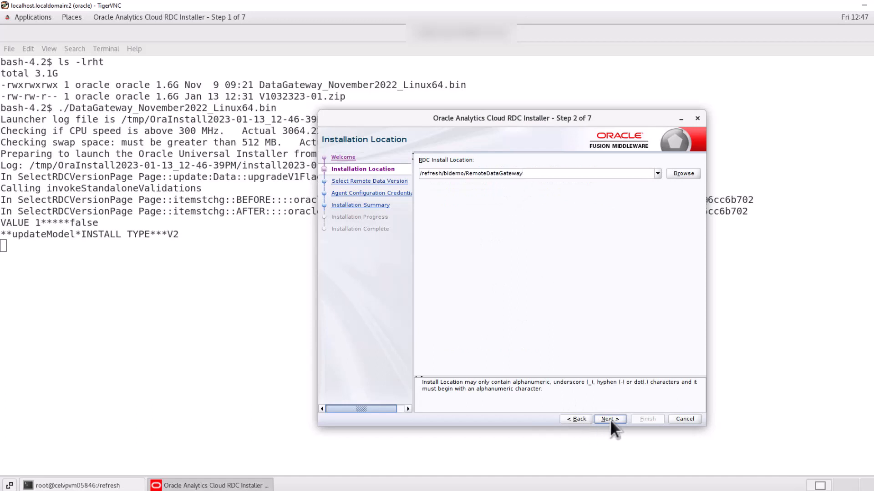
click(610, 419)
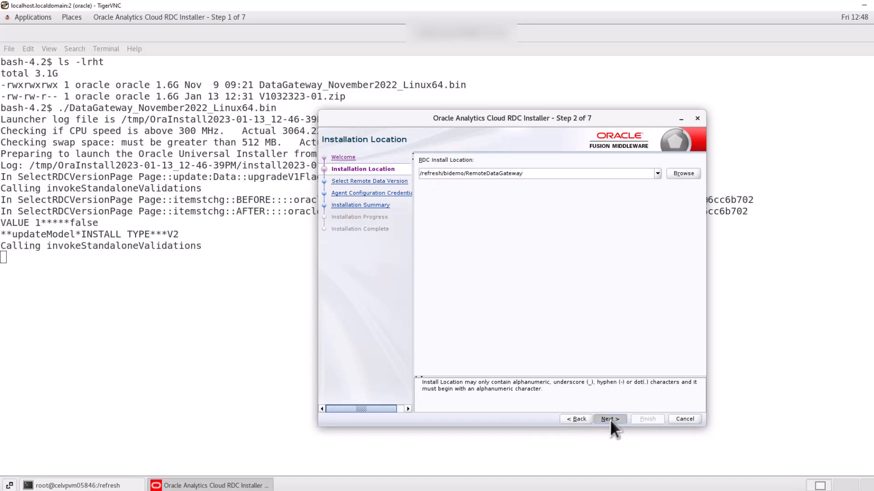
click(610, 419)
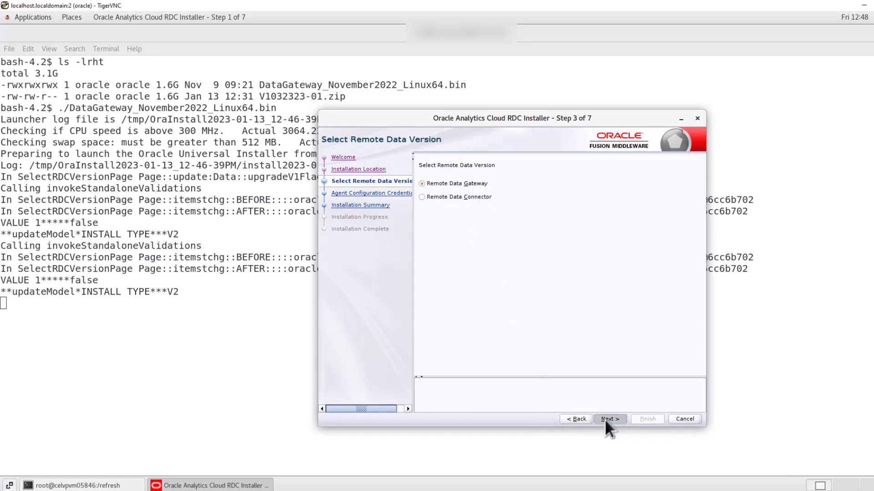
click(609, 419)
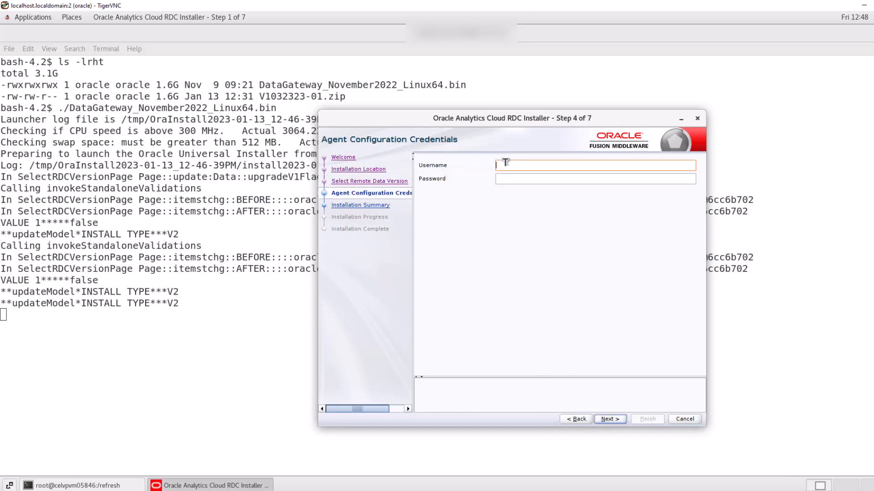
Step: Set agent username admin with its password and run the installation from the summary
text(admin)
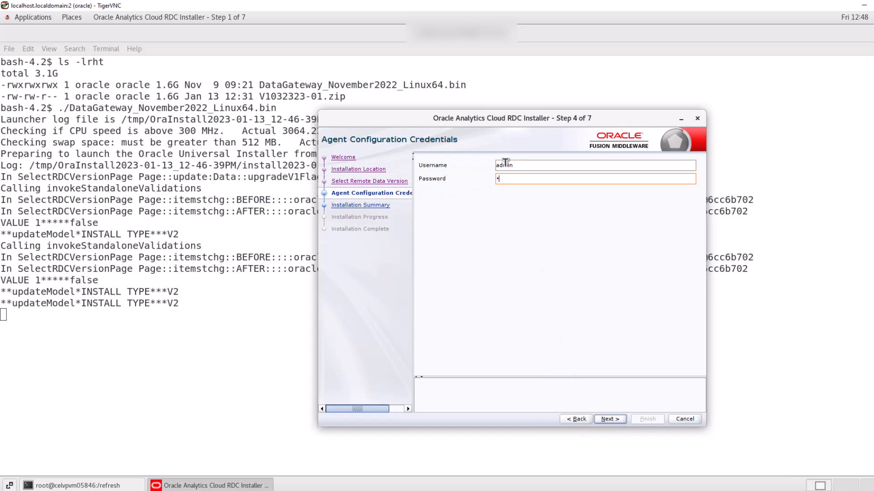
text(password)
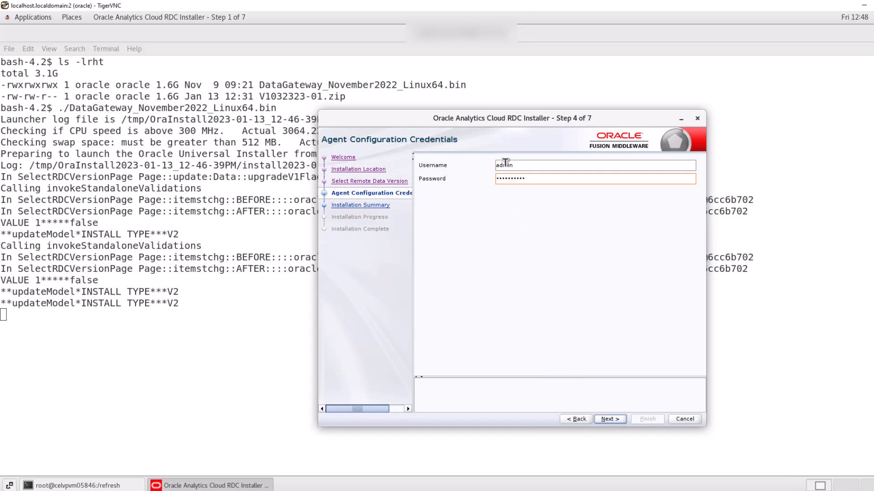
click(610, 419)
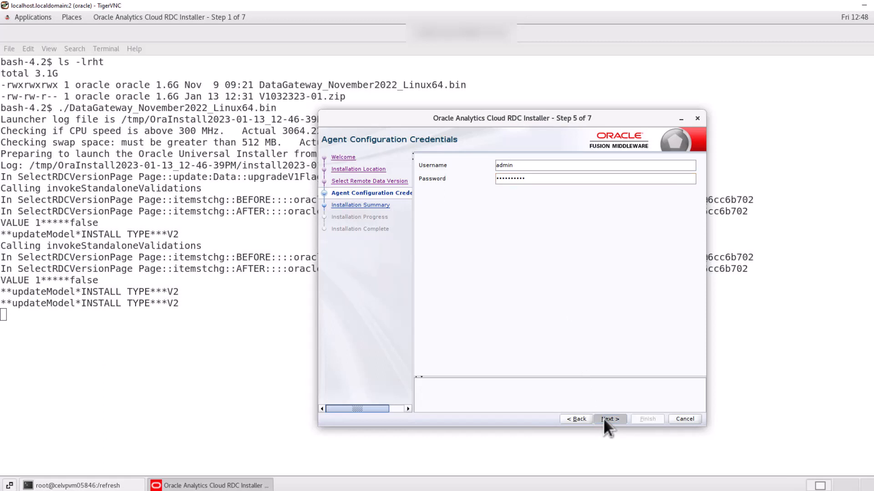
click(610, 419)
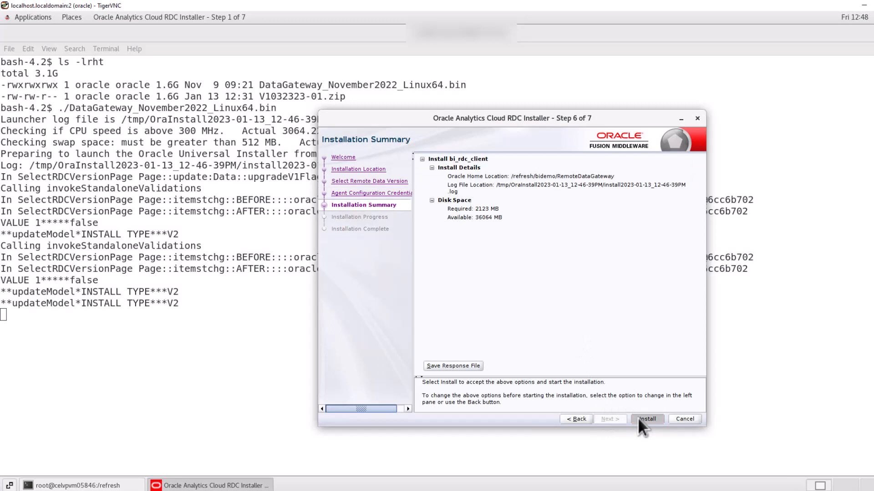
click(646, 419)
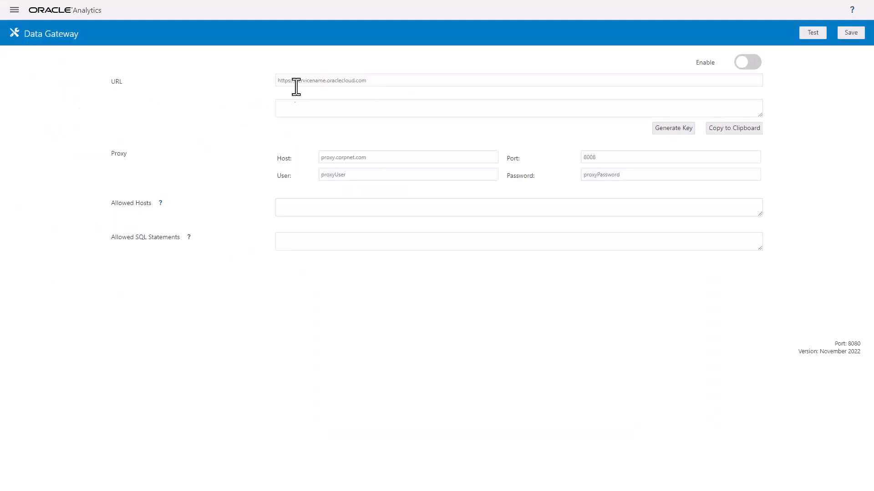
Step: Enter the oacindrefnative57 Analytics instance URL, generate the gateway key and copy it
text(https://oacindrefnative57-coefmw-bo.analytics.ocp.oraclecloud.com)
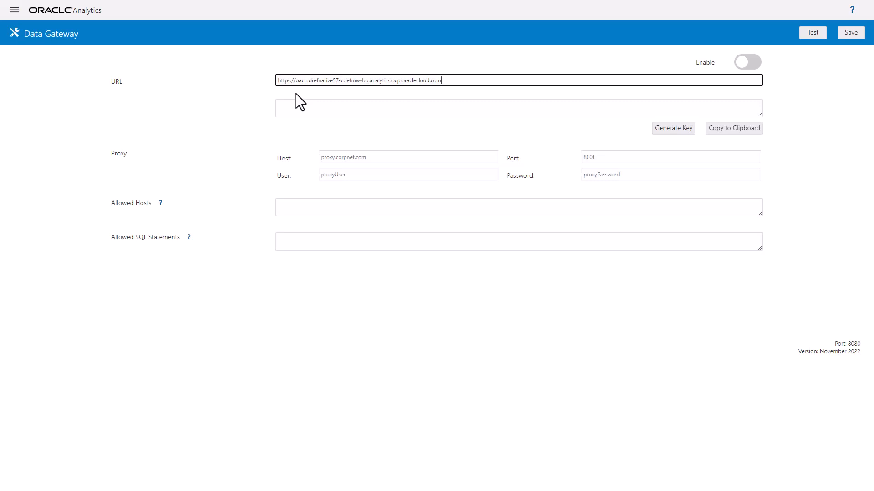
mouse_move(575, 145)
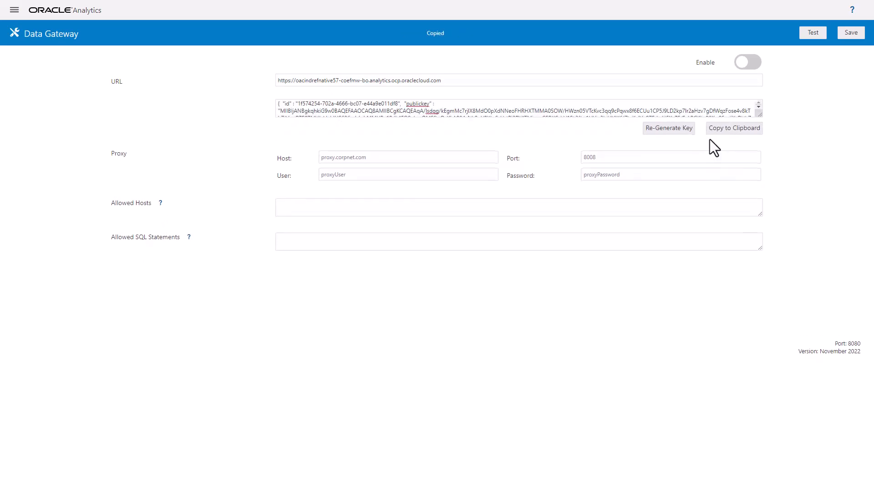
click(333, 156)
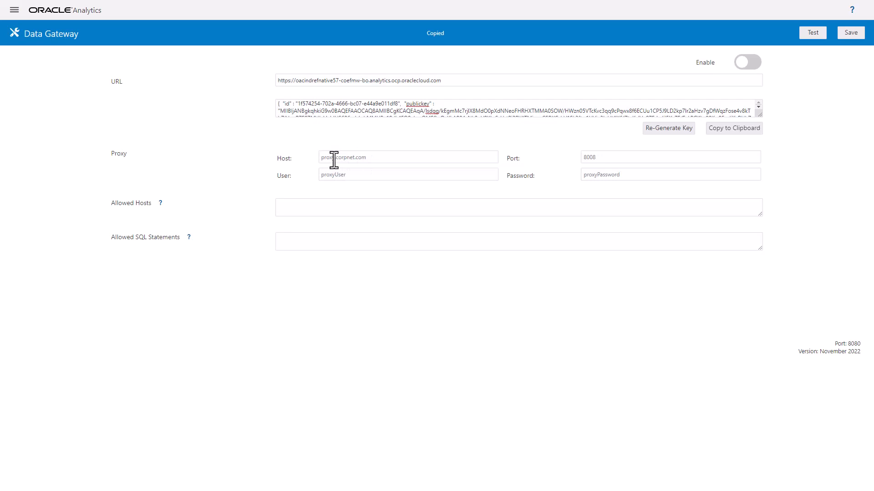
mouse_move(340, 159)
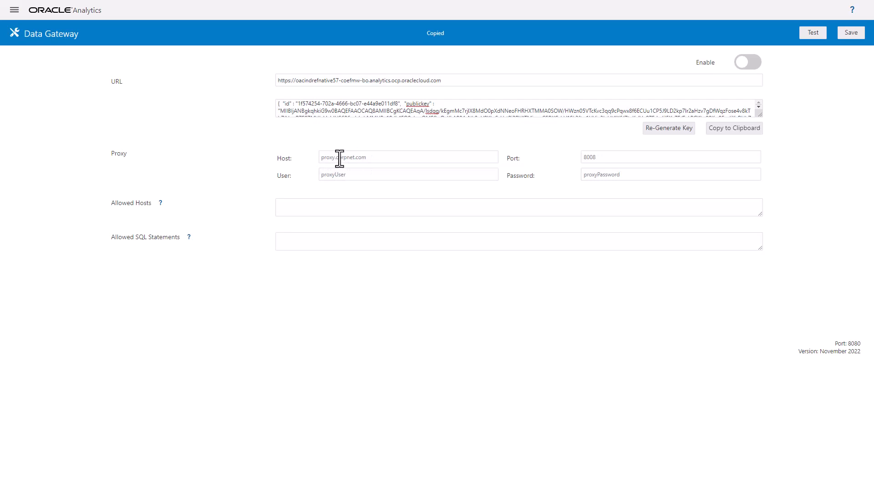
click(408, 173)
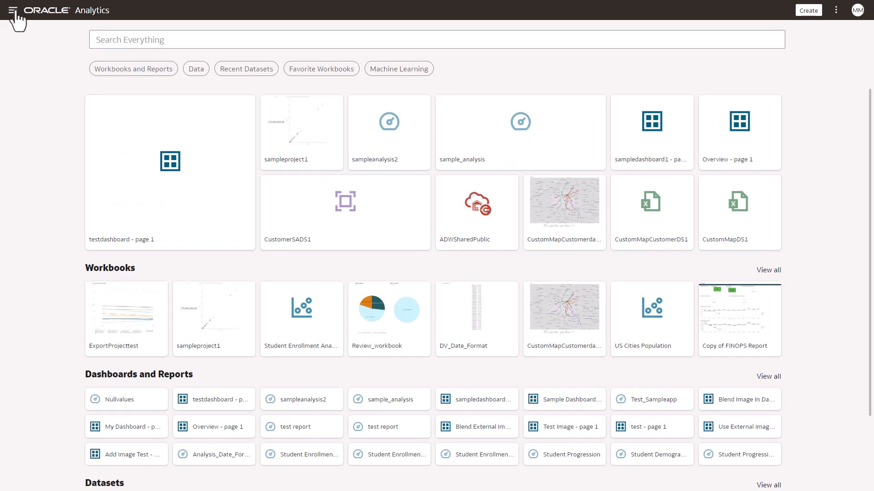
Step: Add a new agent under Console > Remote Data Connectivity with the copied public key
click(14, 10)
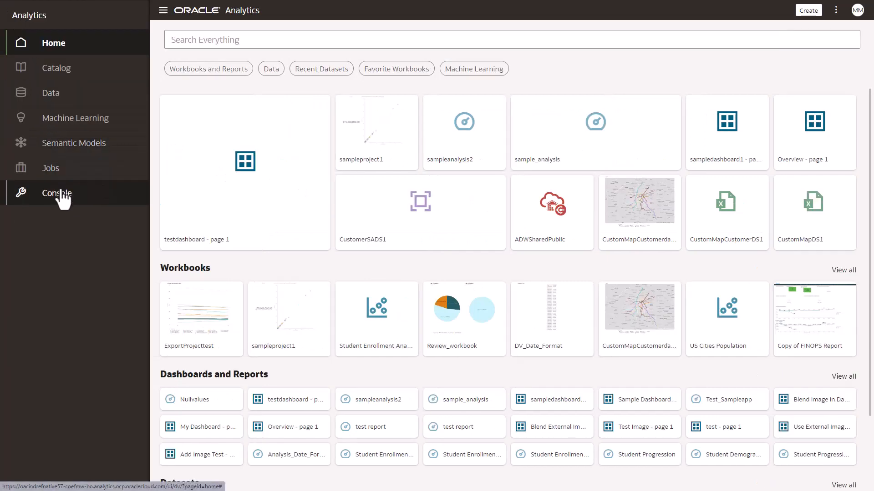
click(56, 193)
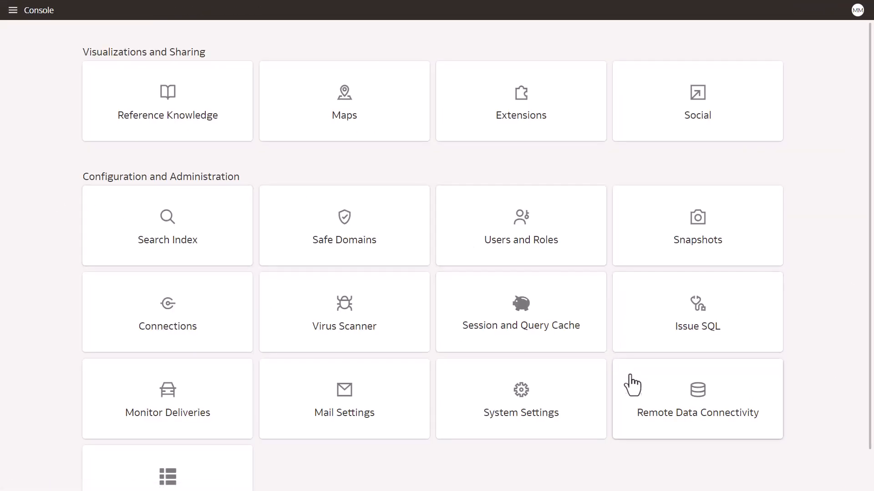
click(697, 398)
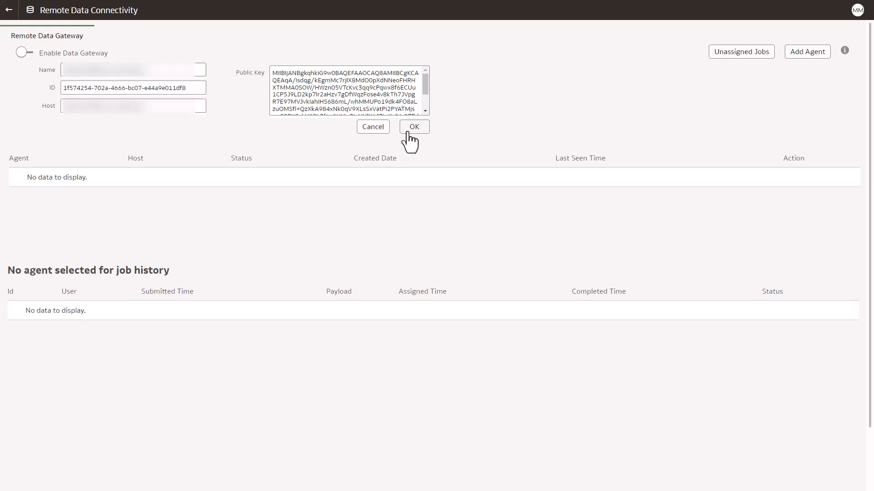
click(414, 127)
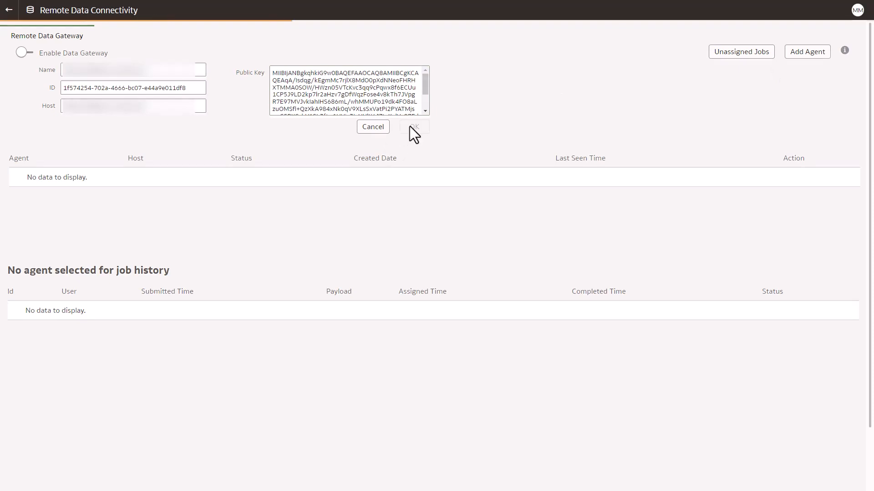
click(415, 127)
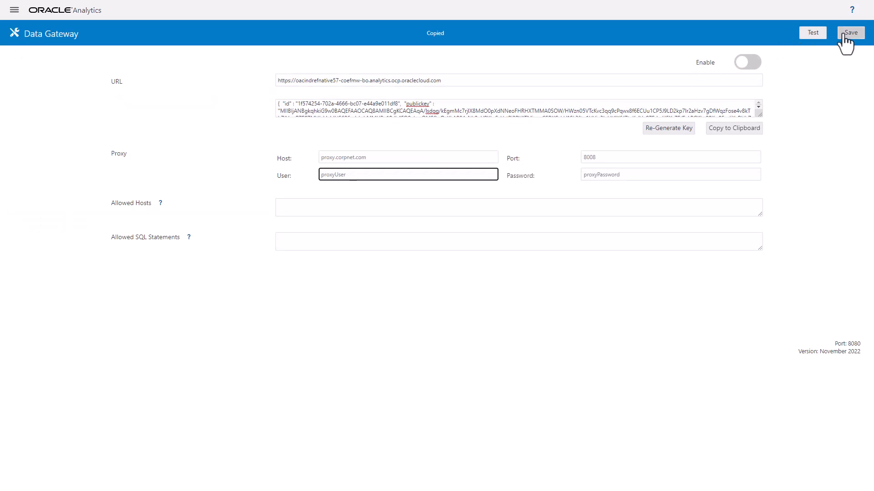
Step: Save and test the gateway configuration, switch the agent on and enable Data Gateway in Analytics
click(852, 33)
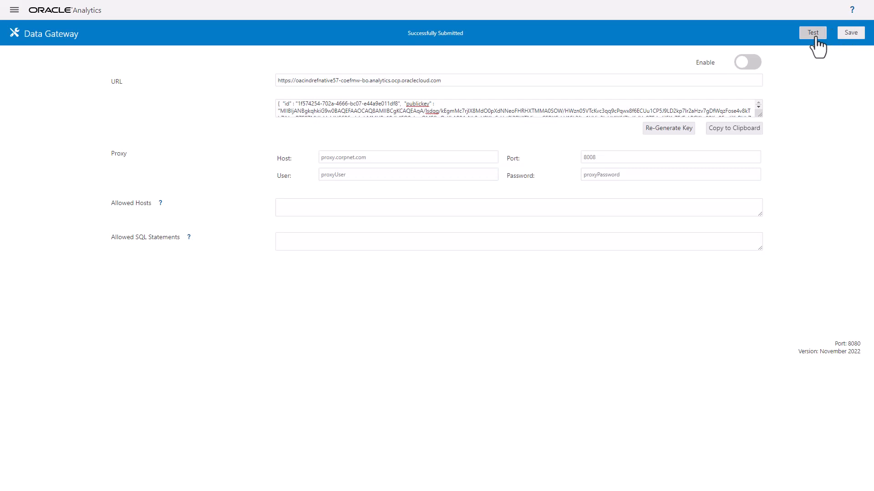
click(814, 32)
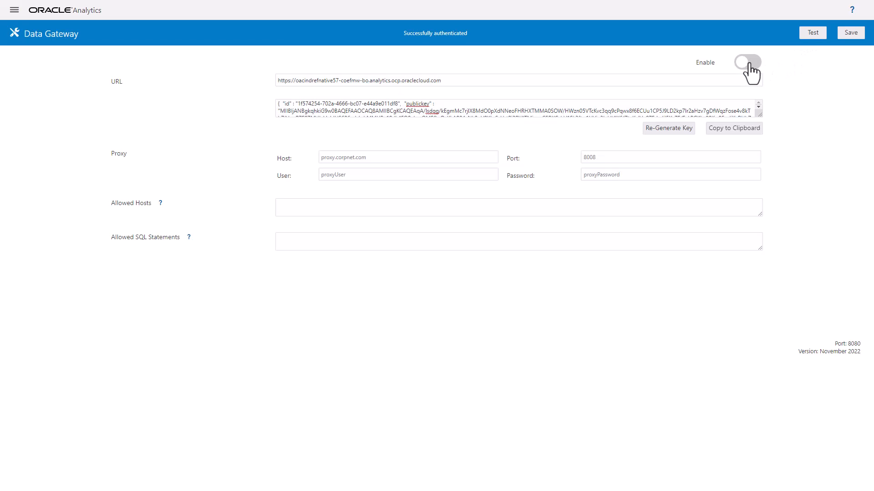
click(747, 62)
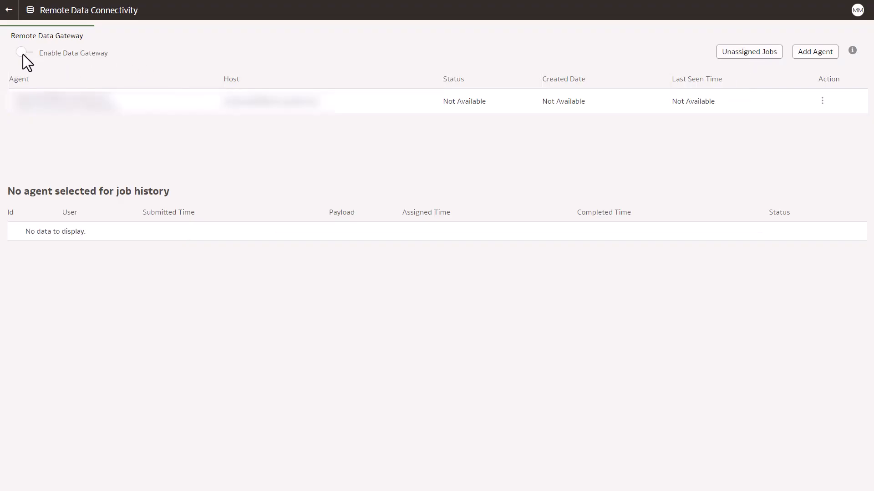
click(9, 10)
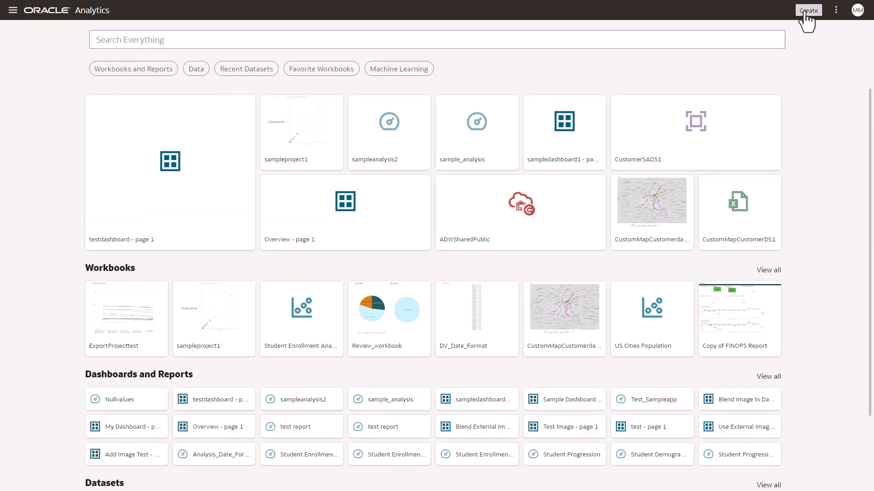
Step: Create an Oracle Database connection 'Test Connection' on host local, port 1521, service orclpdb.us.oracle.com, user testuser
click(808, 10)
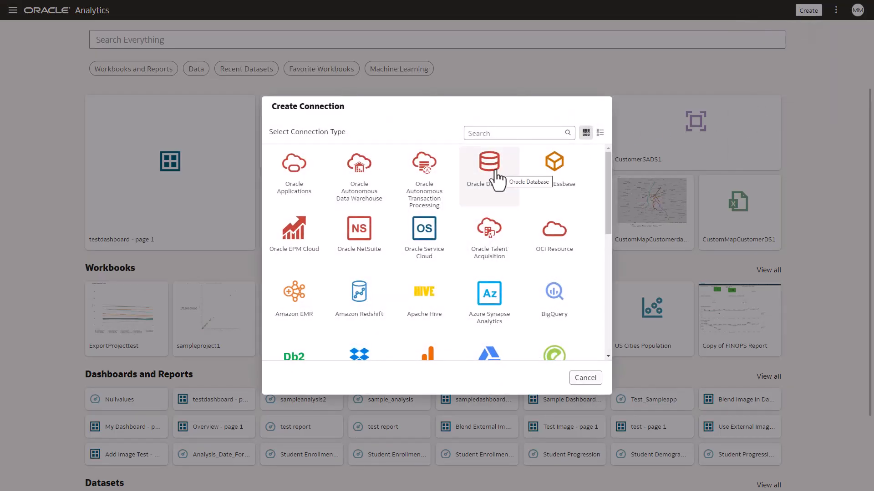
click(489, 161)
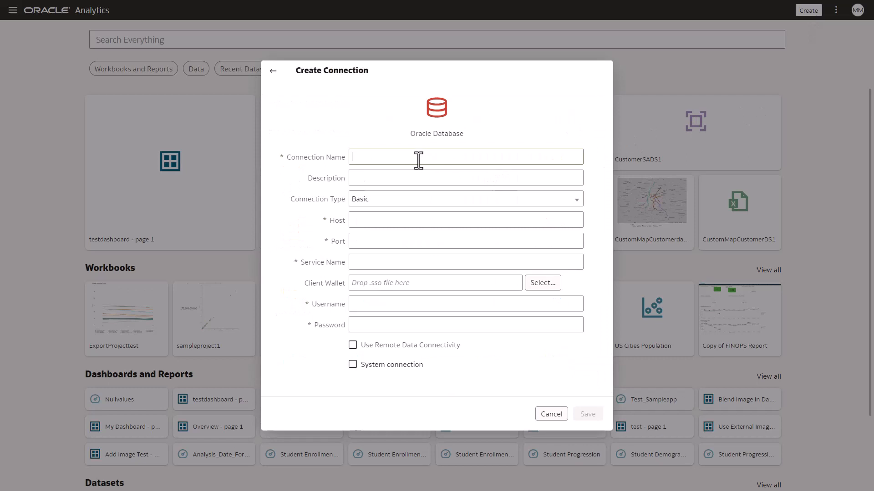
text(Test Connection)
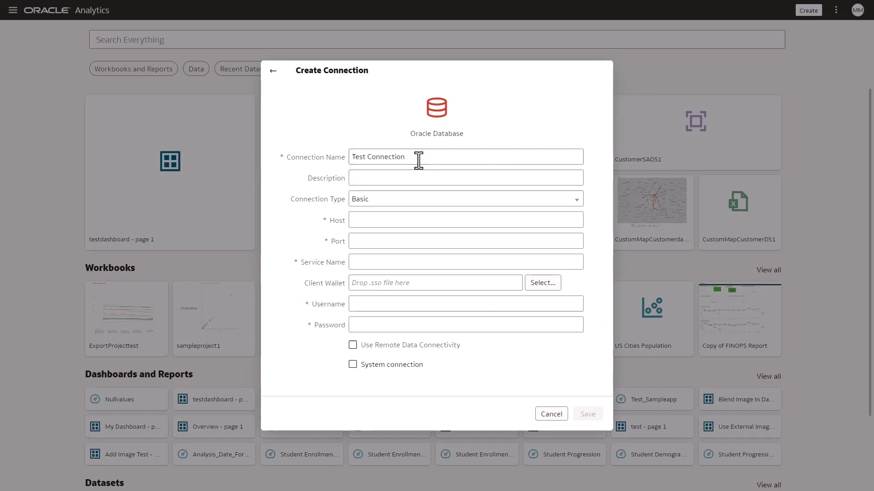
text(local)
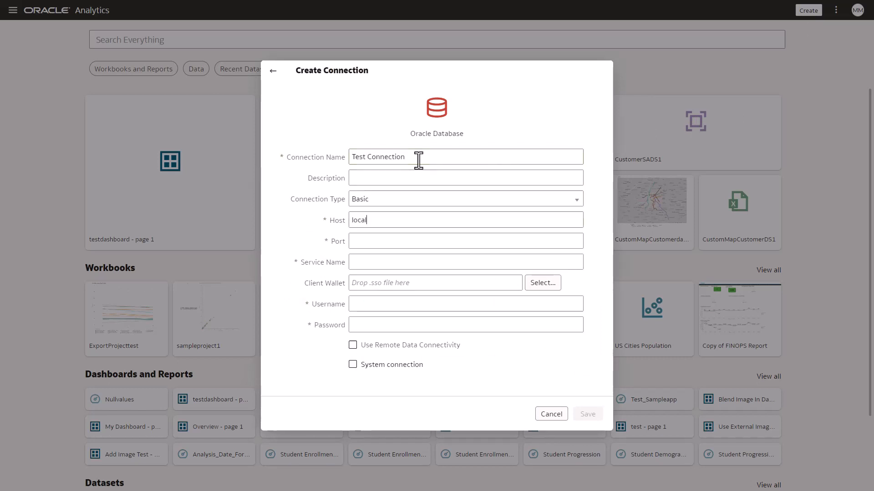
text(1521)
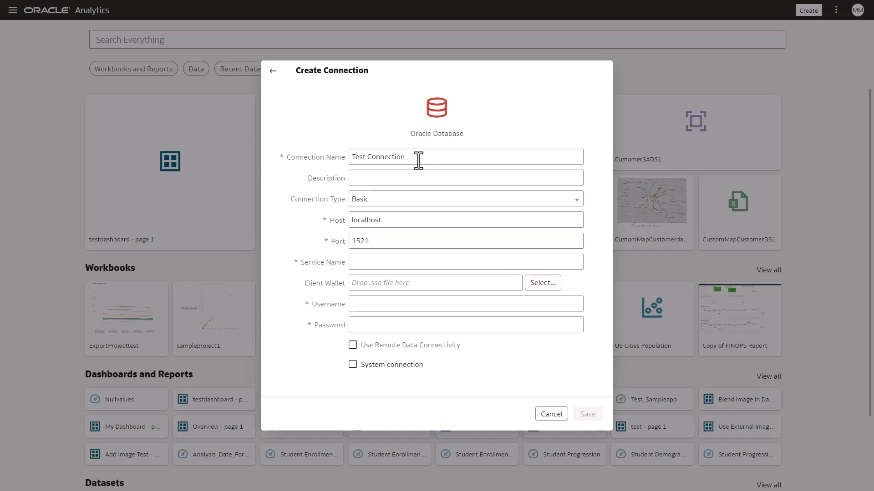
text(orclpdb.us.oracle.com)
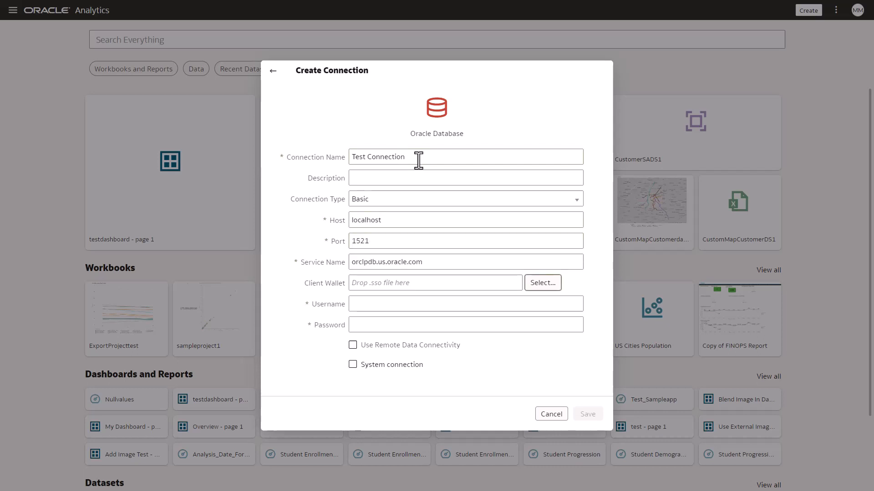
text(testuser)
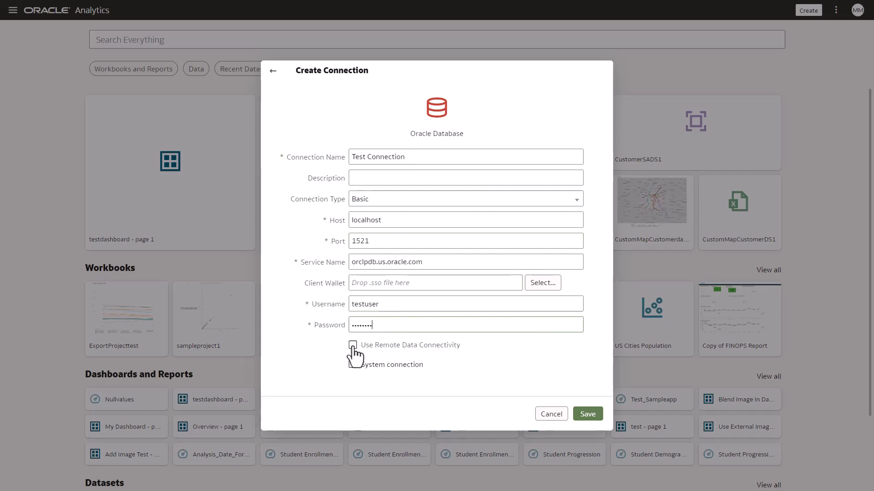
Step: Route the connection through Remote Data Connectivity and save it
click(352, 346)
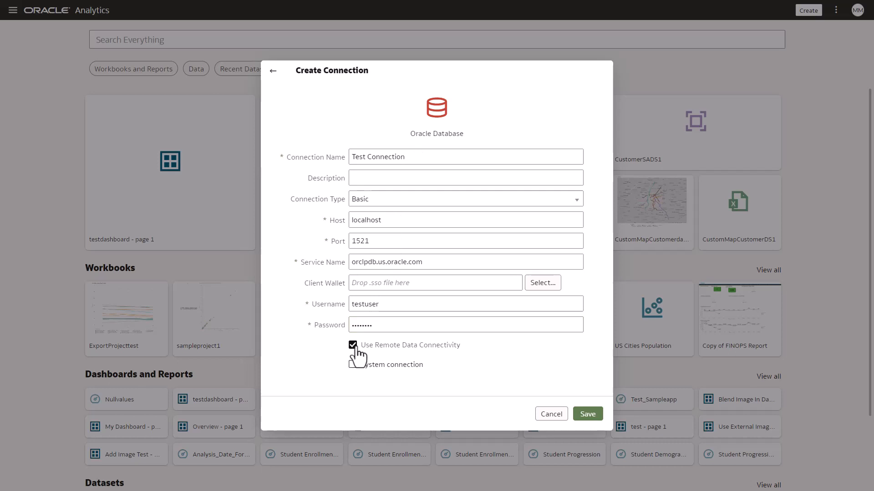
click(588, 413)
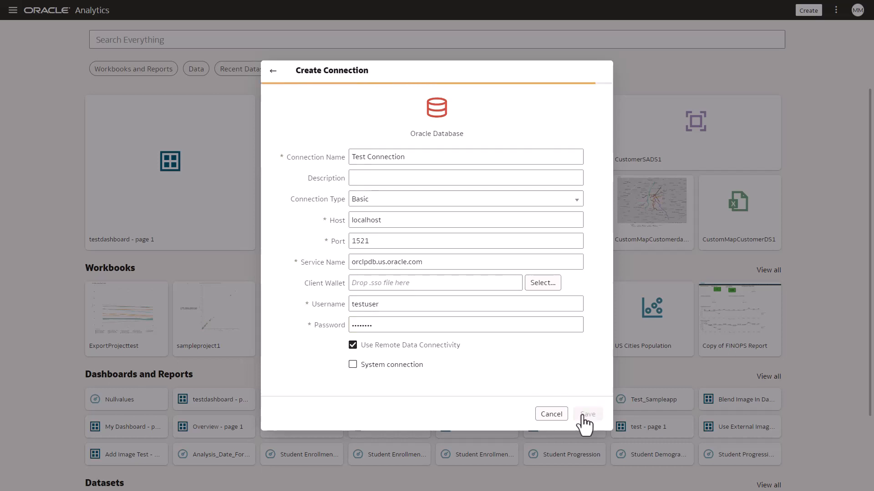
click(588, 414)
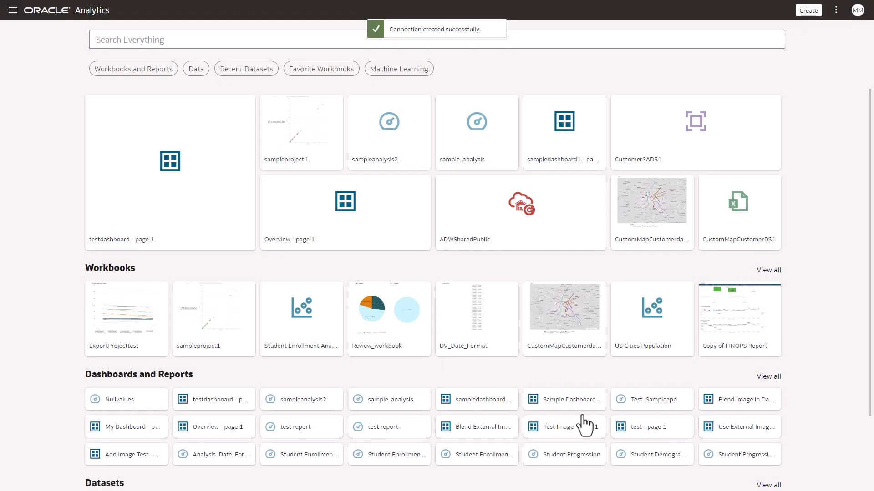
mouse_move(539, 278)
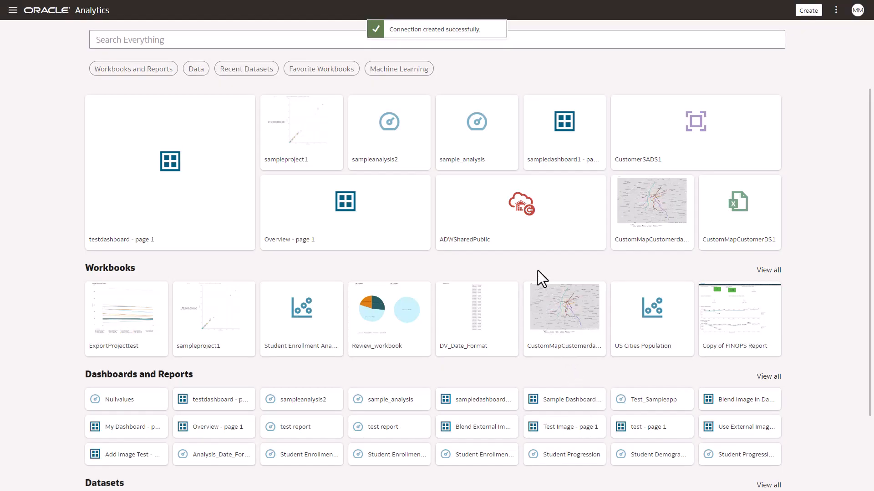